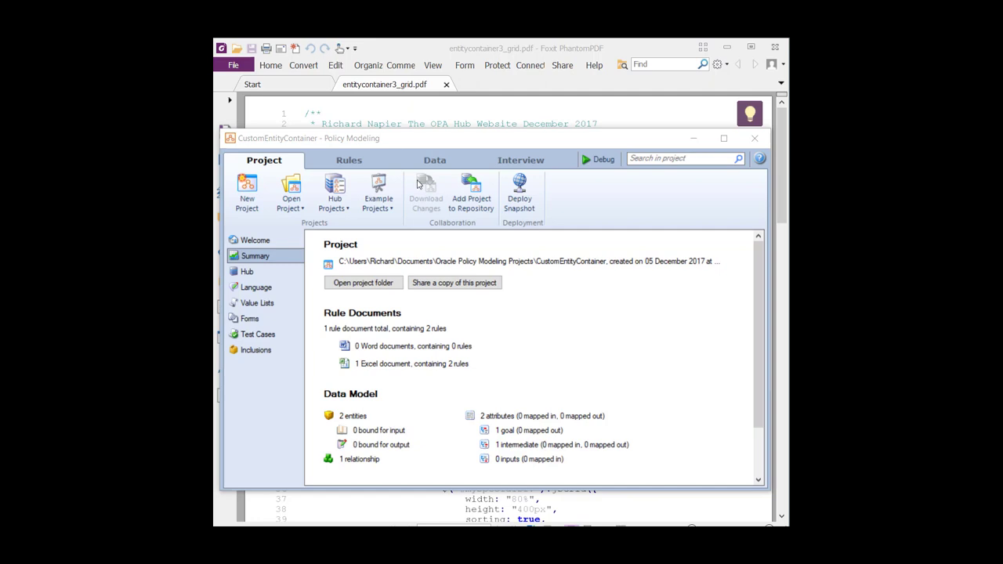
Switch to the Data tab showing 'the insult' entity and its two attributes.
click(435, 160)
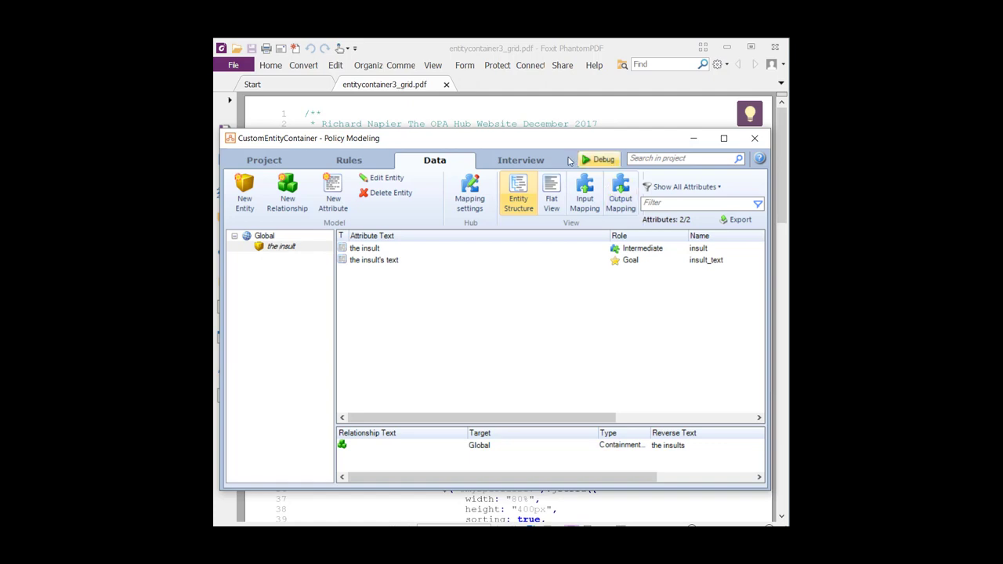
Switch to the Interview tab to view the Captain Haddock's Insults - B screen.
click(521, 160)
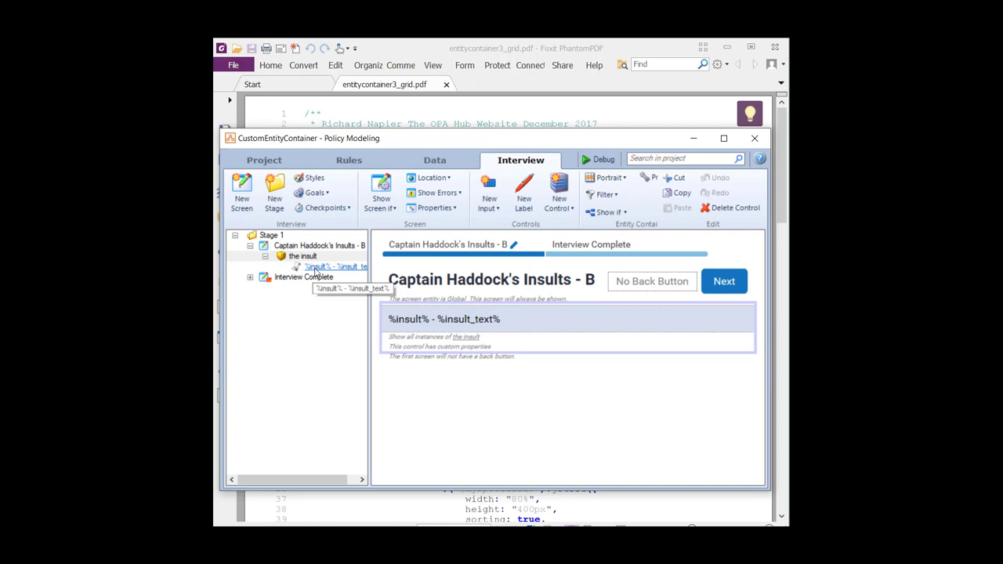
Open New CustomEntityContainer Rules.xlsx from the Rules tab in Excel.
click(349, 160)
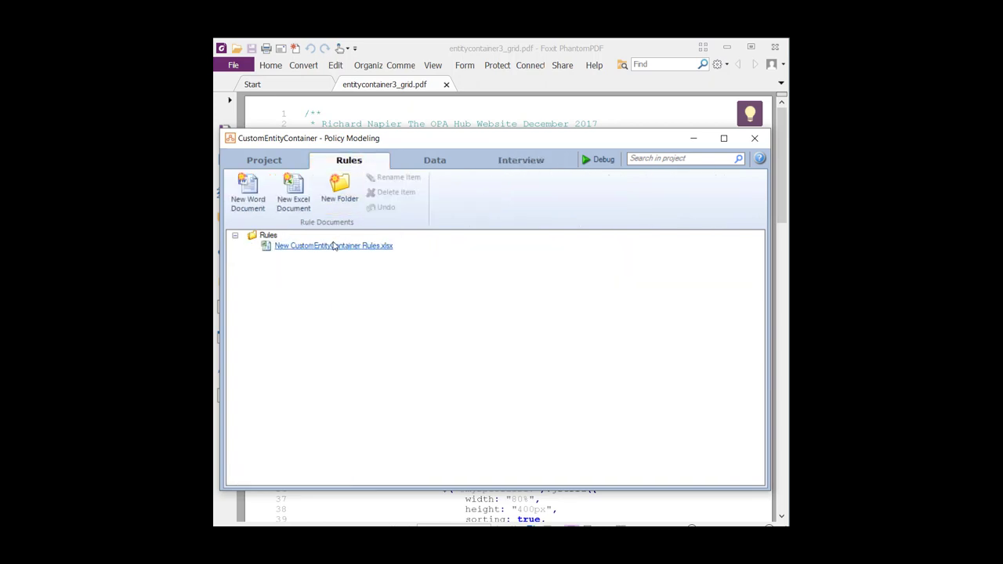
click(333, 245)
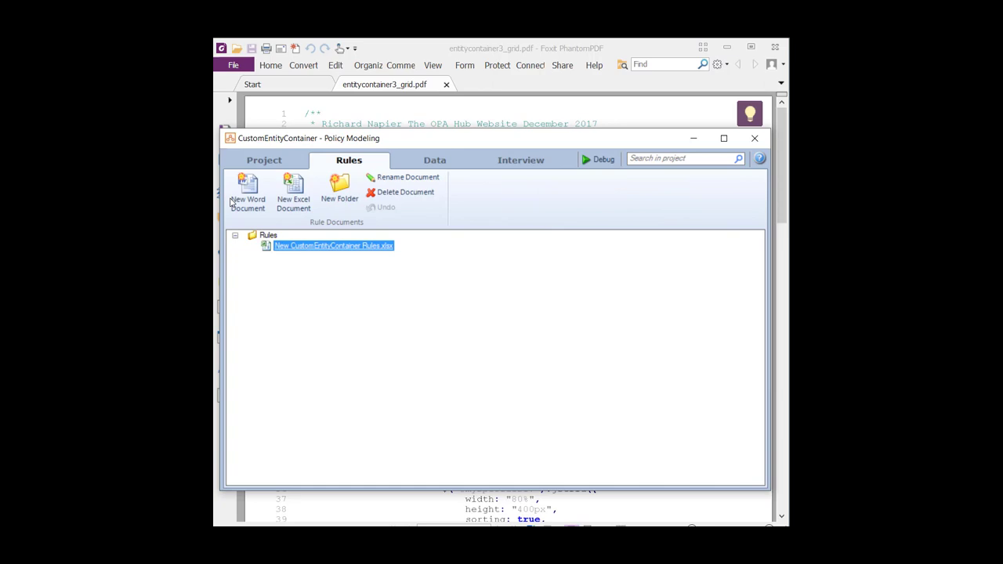
double_click(333, 245)
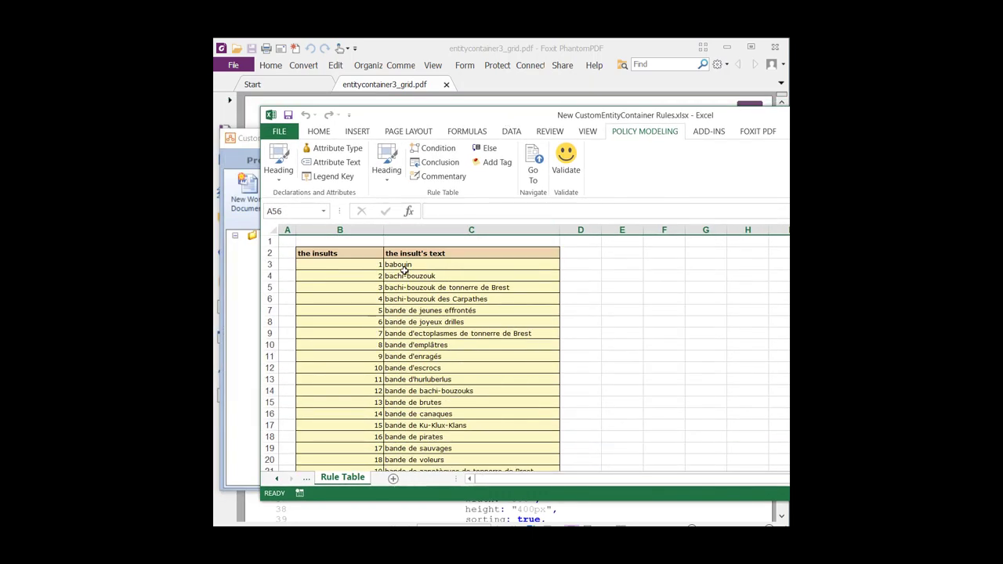
Scroll through the numbered insult rule table in Excel.
scroll(down, 3)
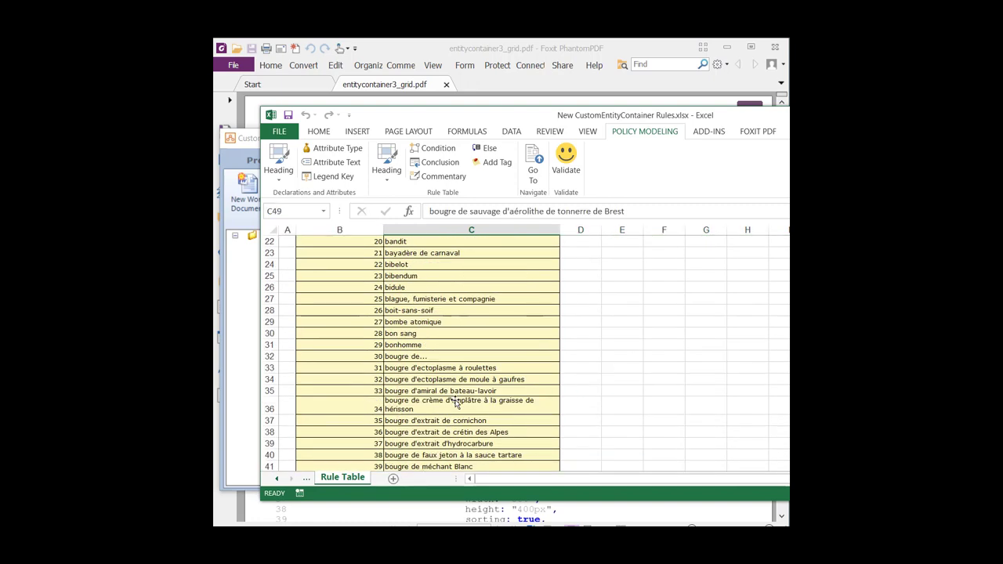
scroll(down, 3)
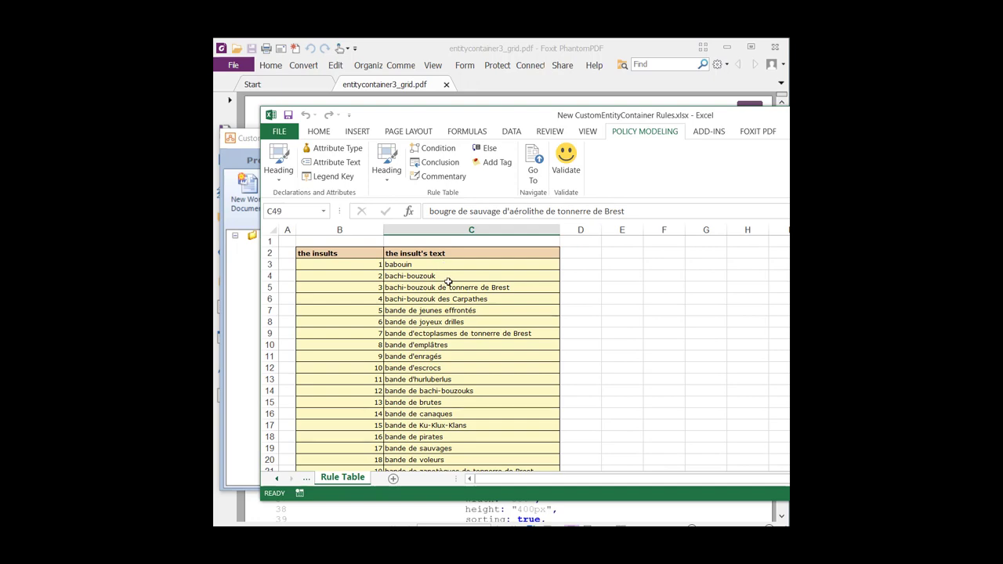
scroll(down, 3)
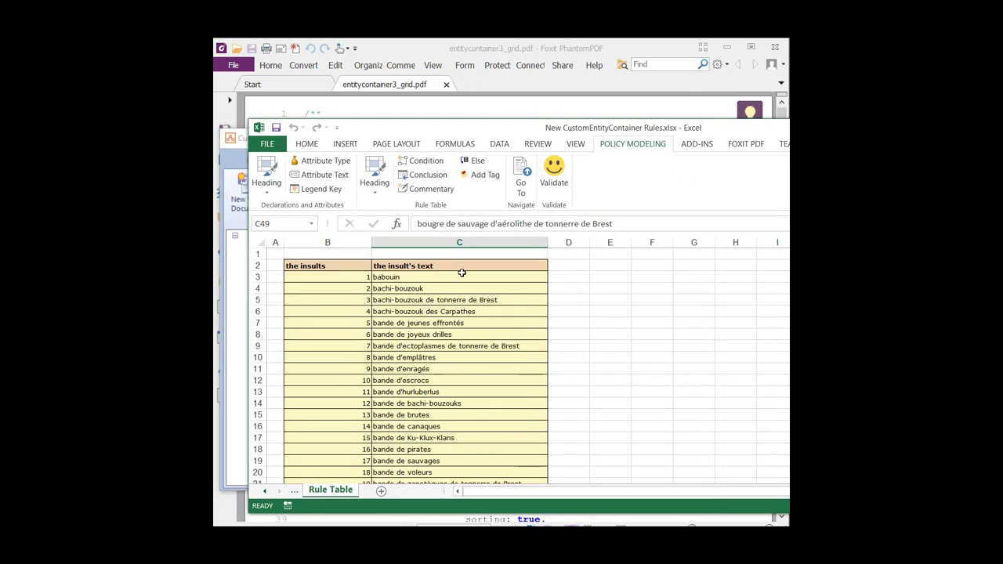
scroll(down, 3)
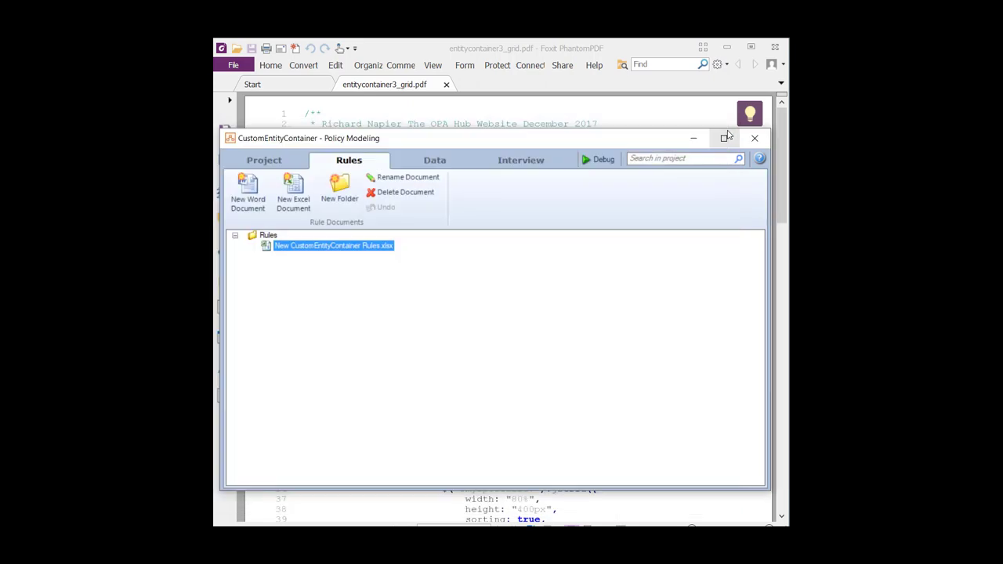
Select 'the insult' container and show its custom property name = xEntity.
click(520, 159)
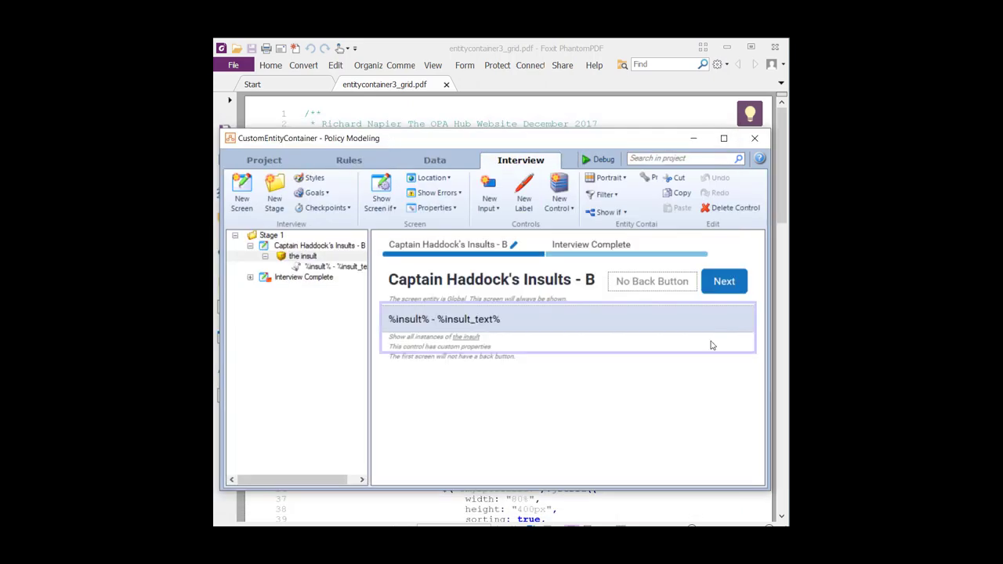
mouse_move(755, 412)
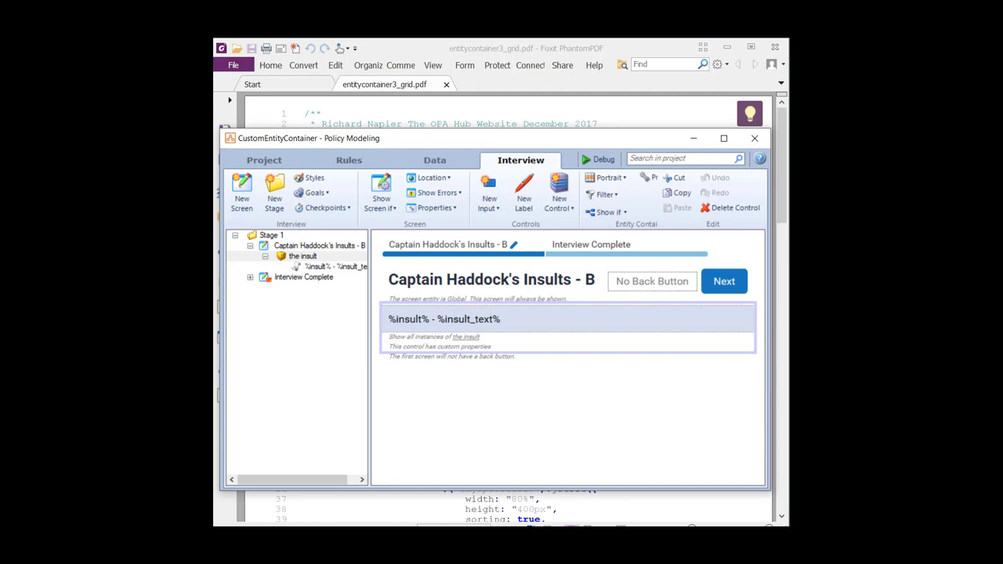
mouse_move(501, 392)
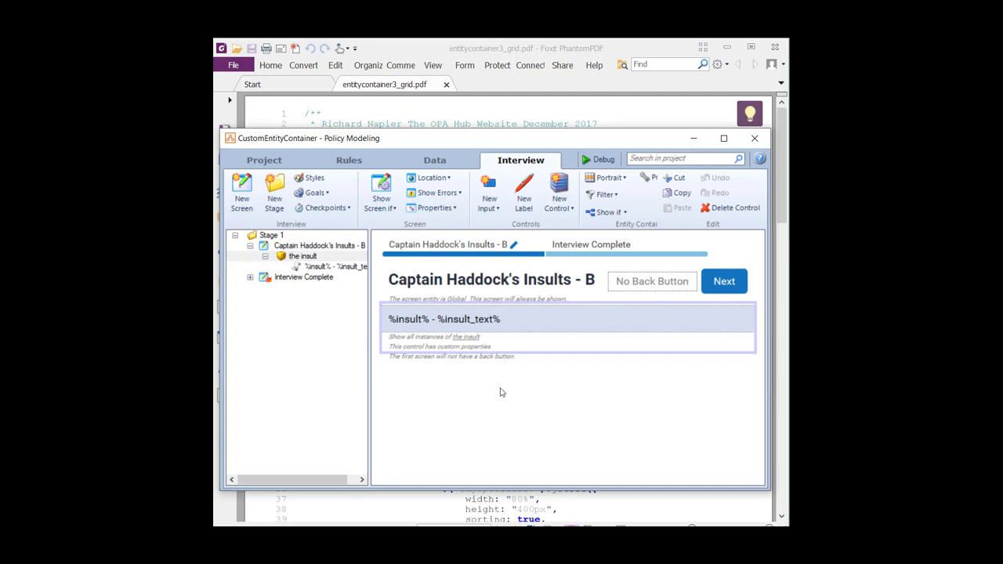
click(303, 256)
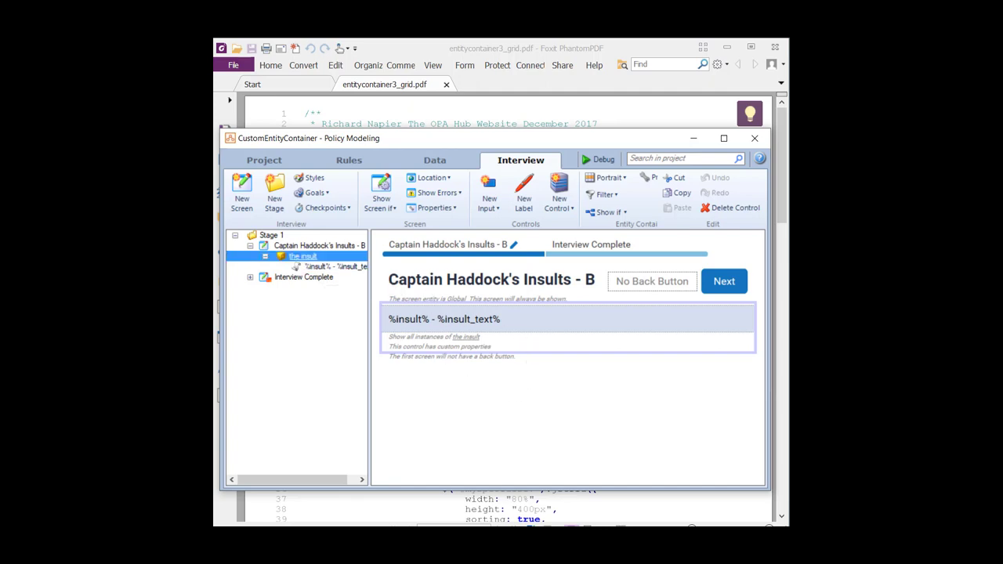
double_click(304, 256)
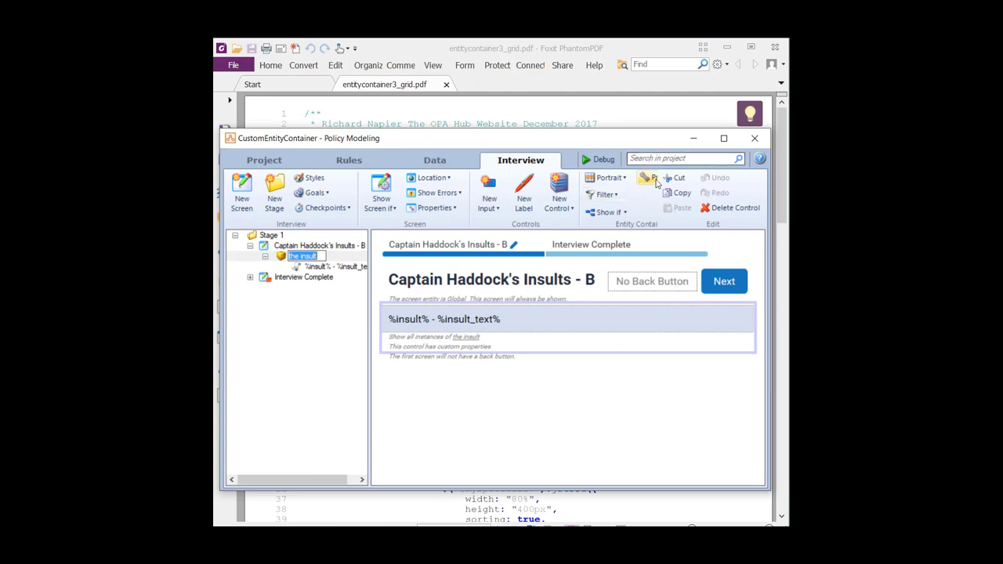
click(656, 180)
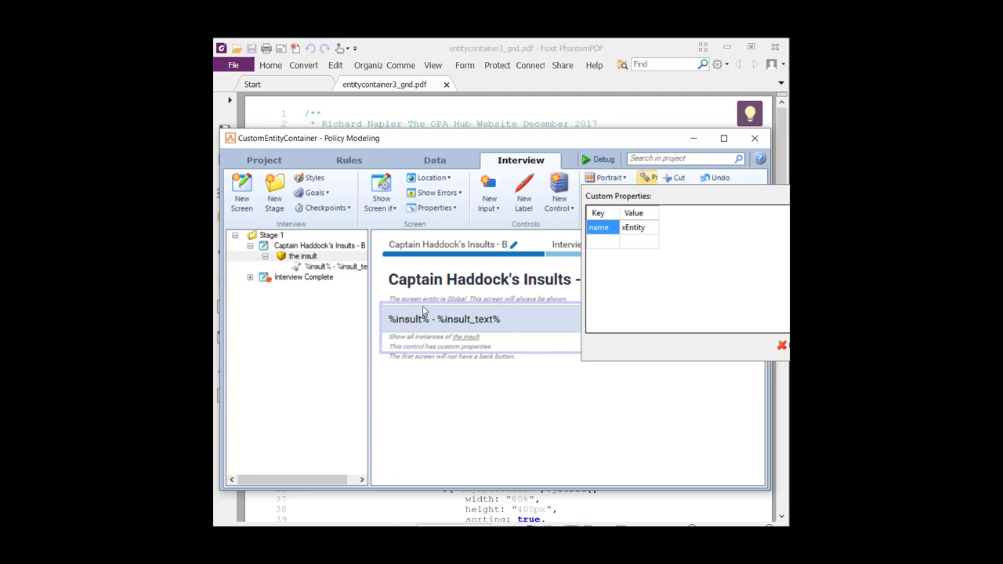
mouse_move(497, 112)
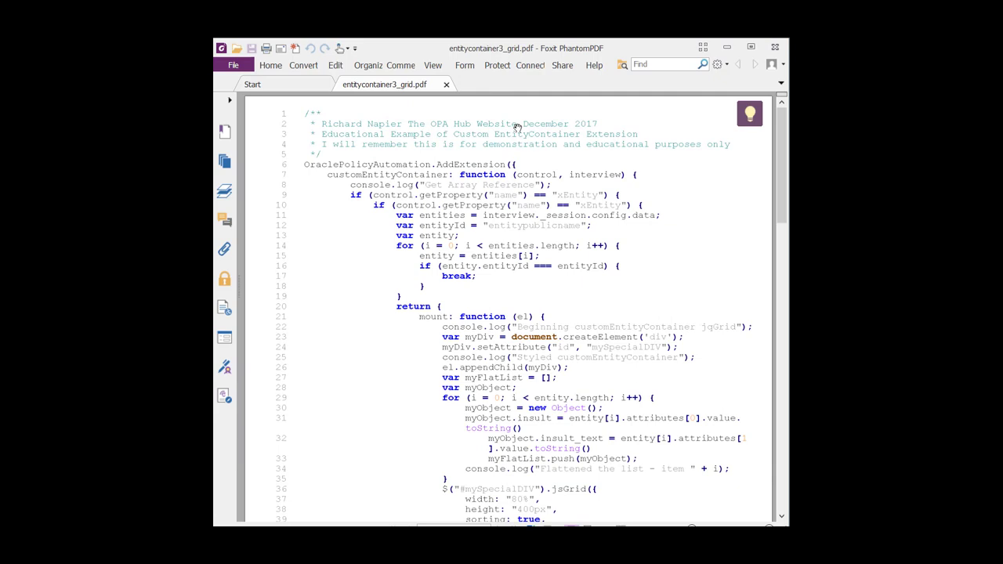
mouse_move(525, 159)
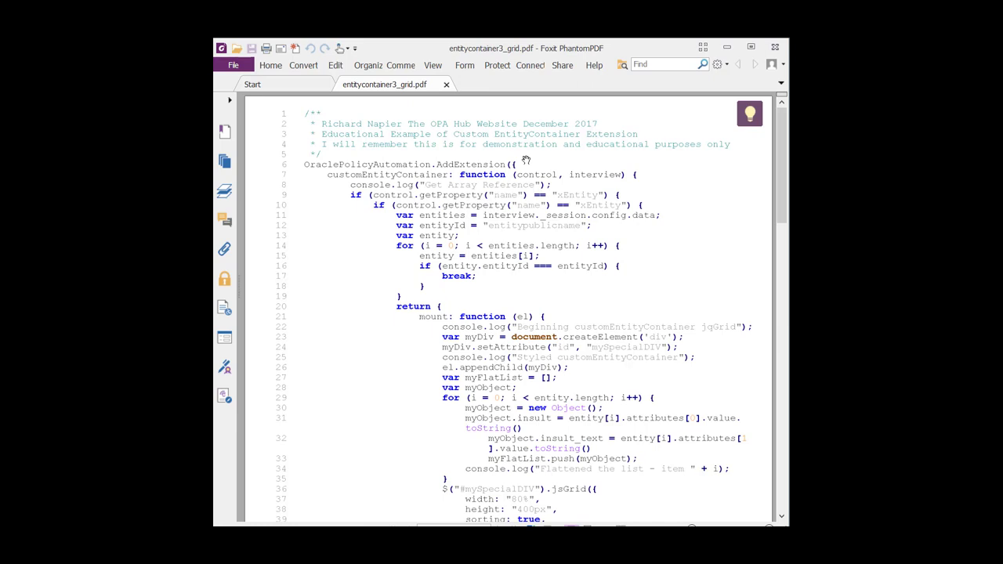
mouse_move(526, 160)
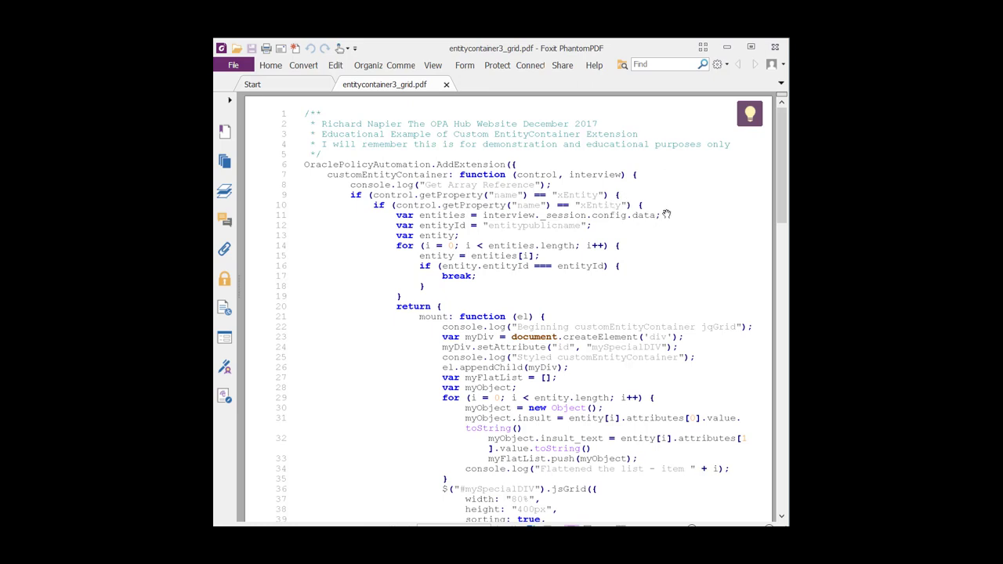
mouse_move(449, 215)
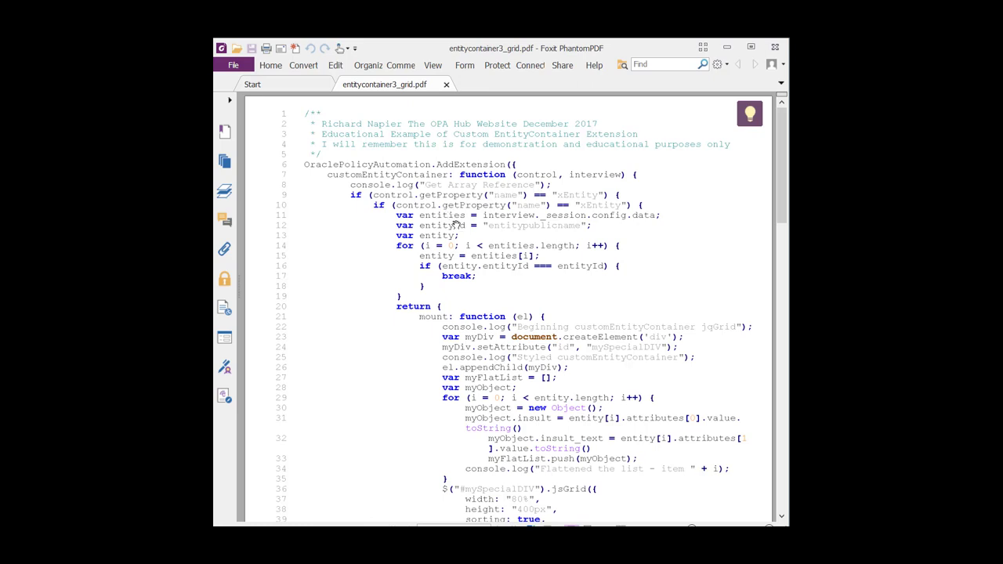
mouse_move(486, 268)
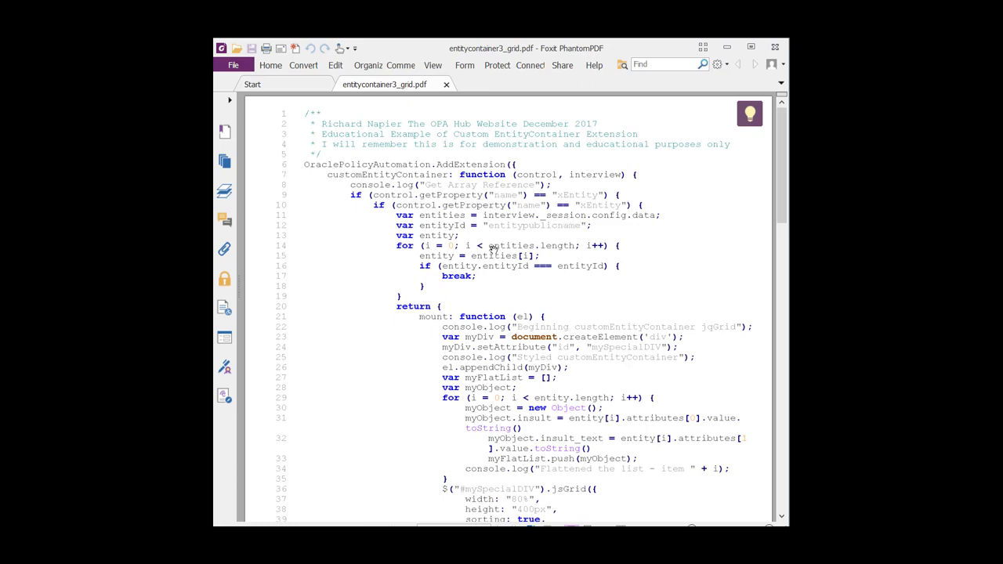
mouse_move(549, 212)
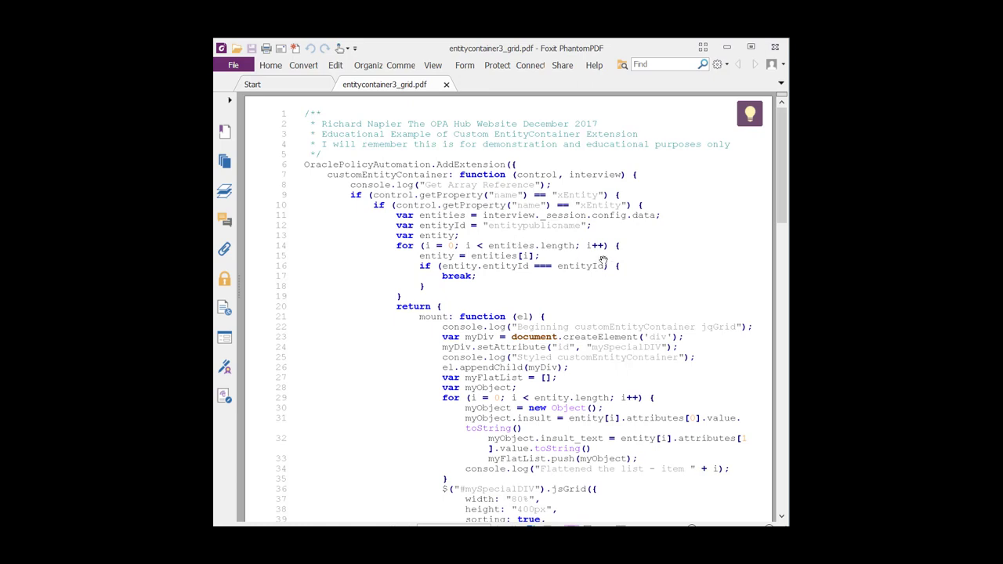
scroll(down, 3)
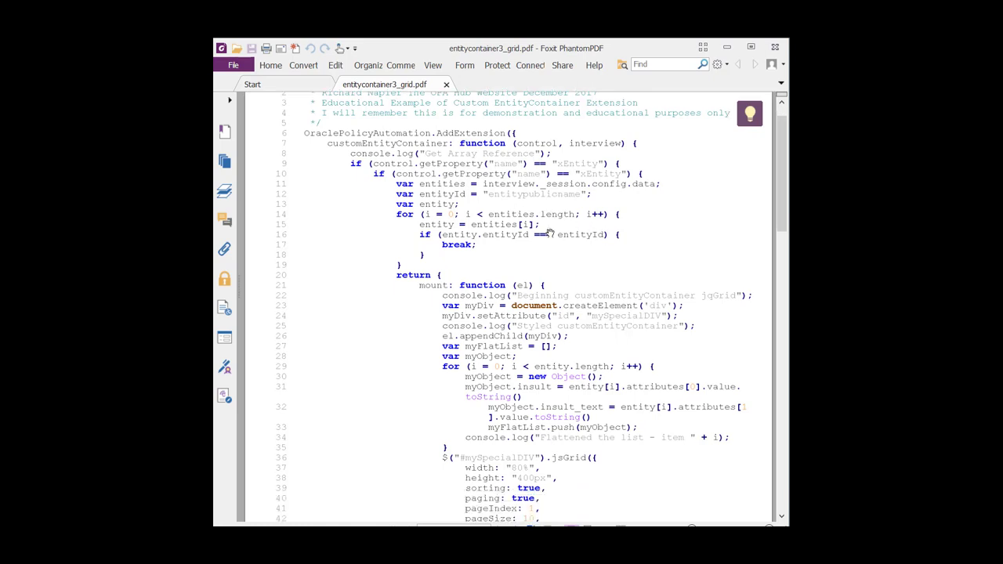
scroll(down, 3)
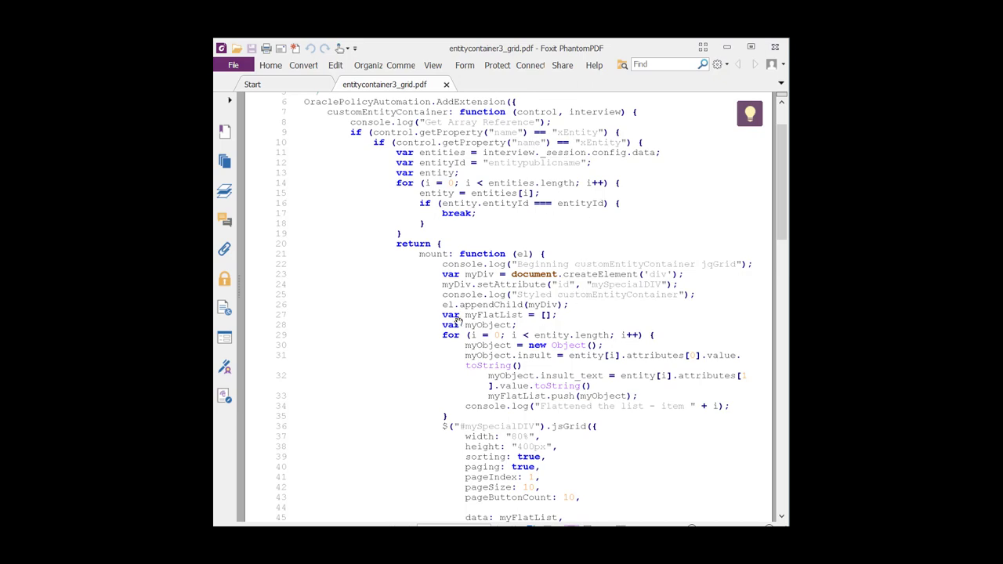
mouse_move(503, 324)
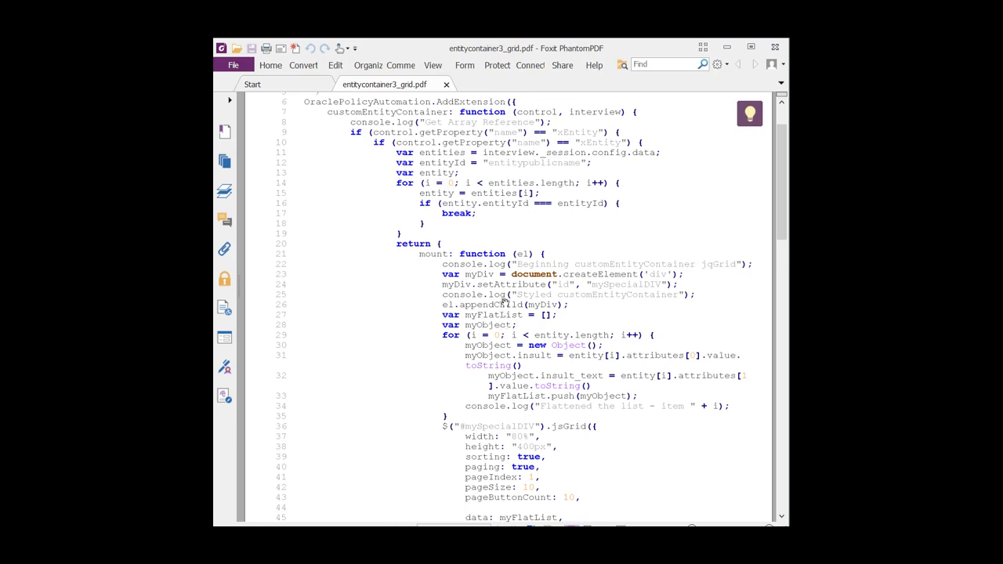
scroll(down, 3)
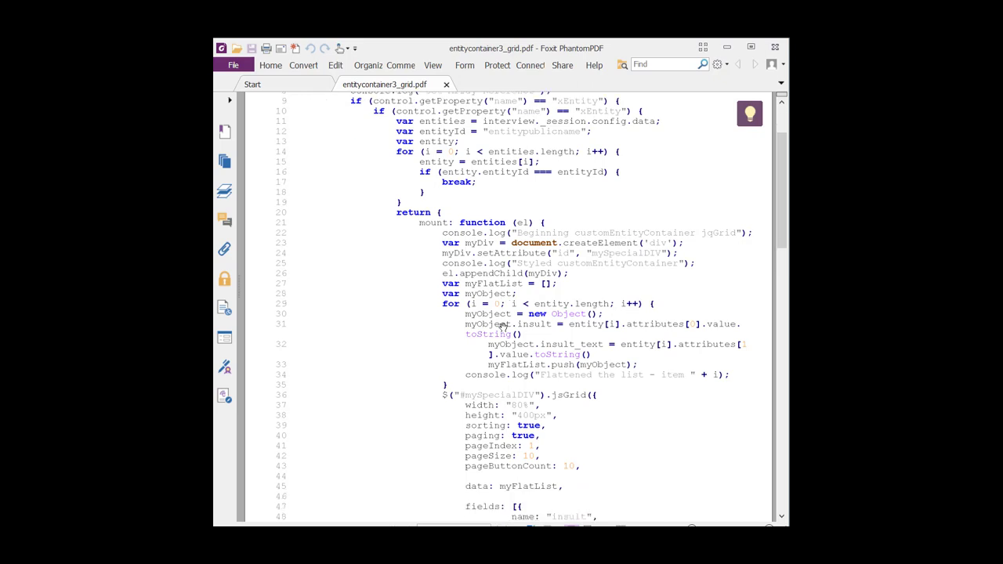
scroll(down, 3)
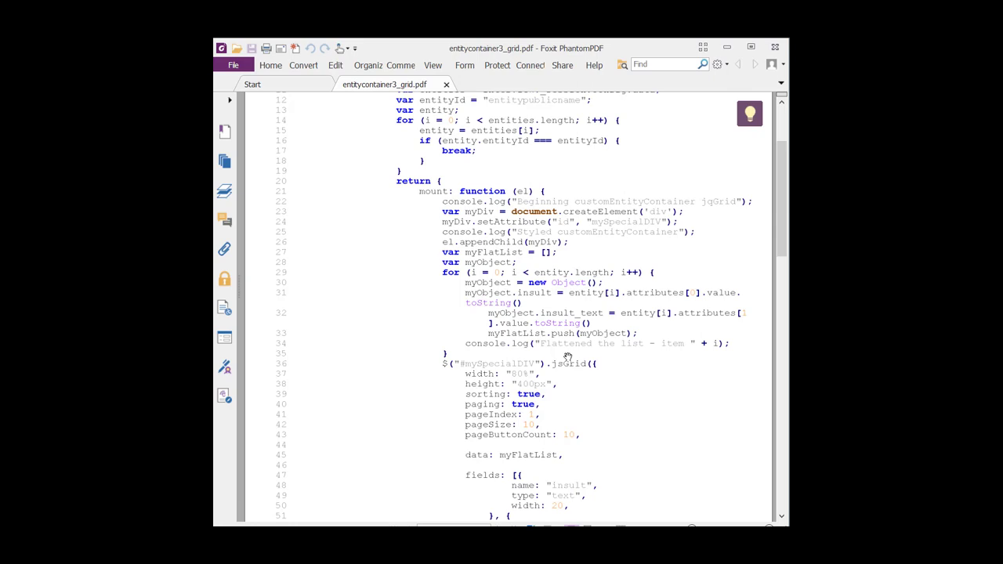
mouse_move(538, 394)
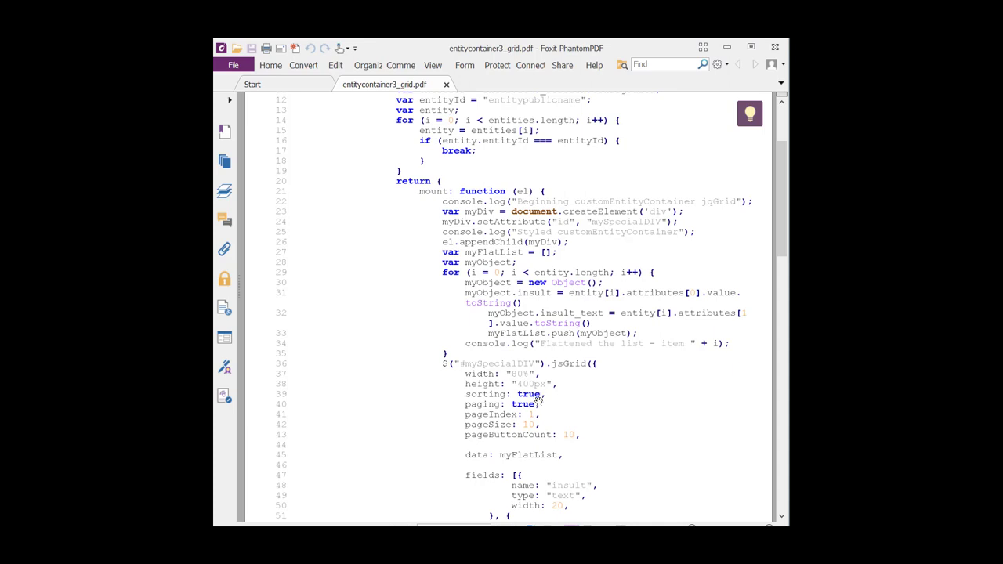
scroll(down, 3)
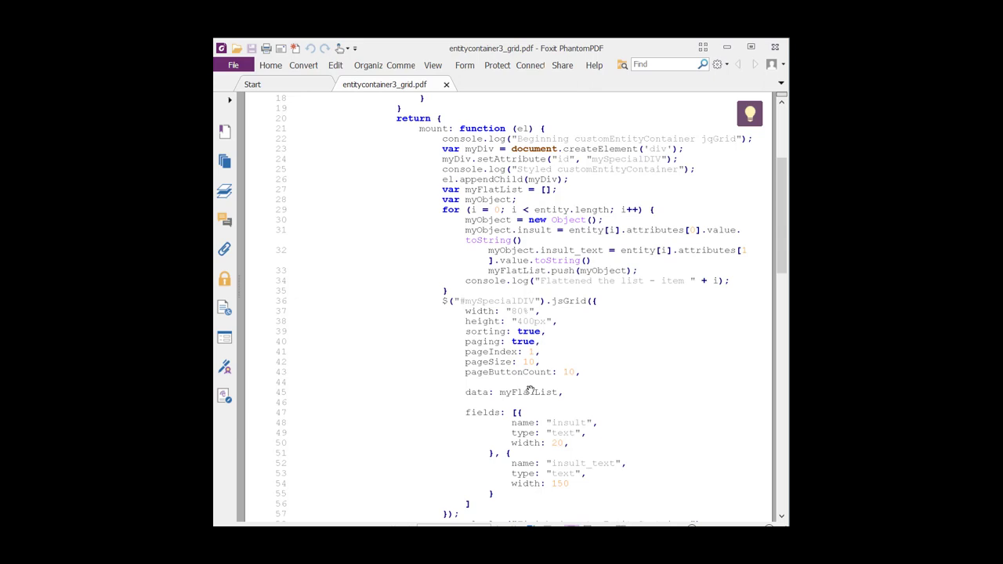
mouse_move(531, 394)
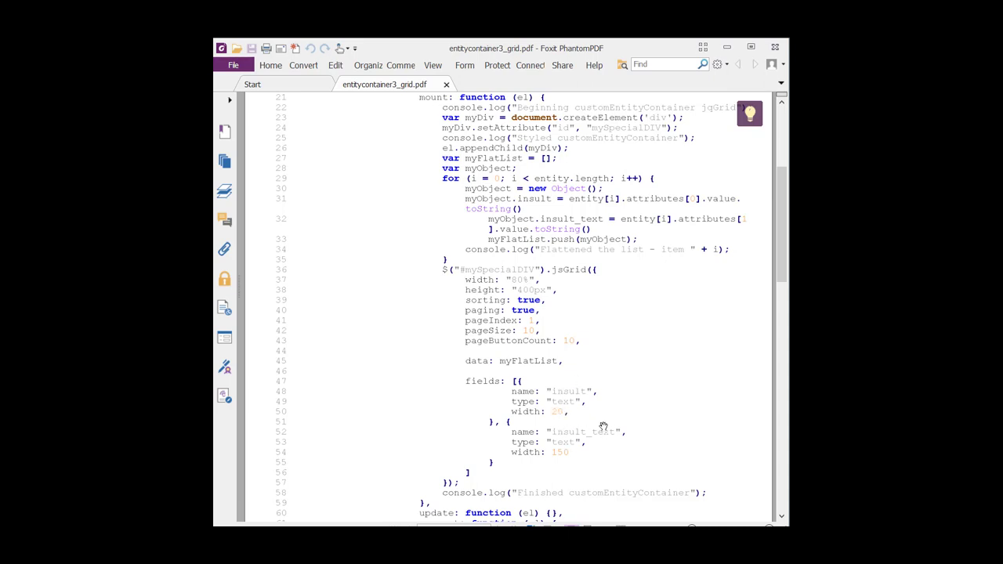
scroll(down, 3)
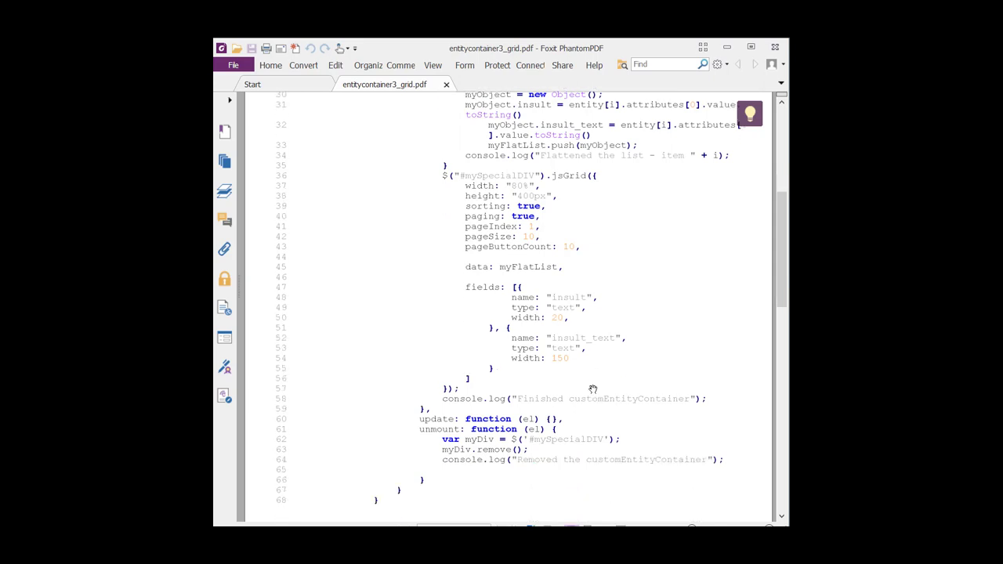
mouse_move(527, 413)
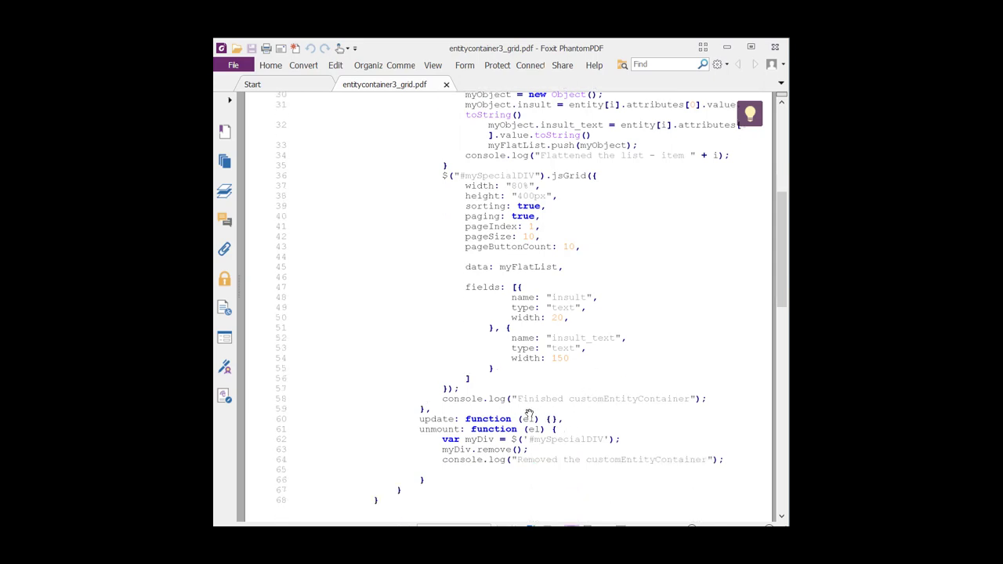
mouse_move(542, 429)
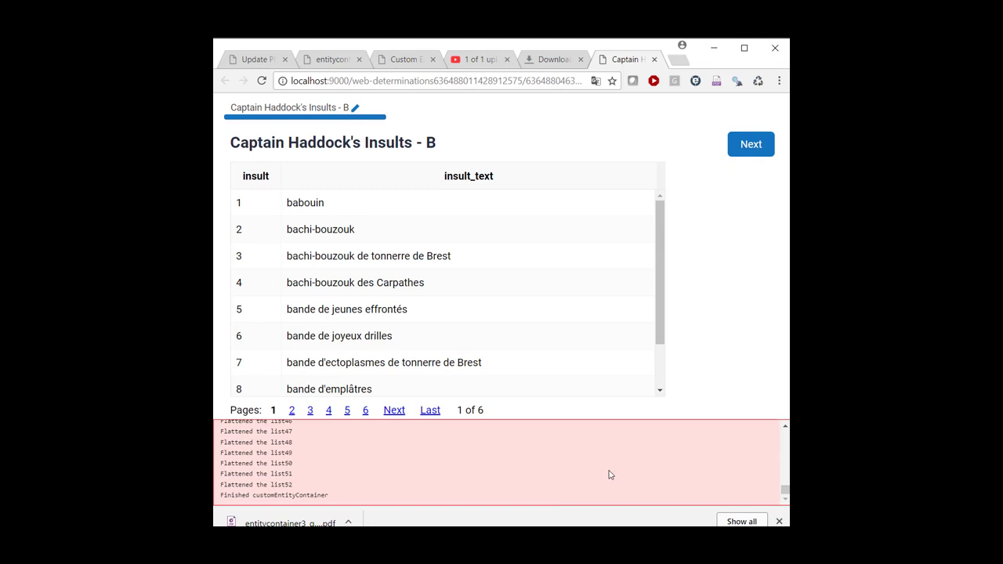
mouse_move(613, 474)
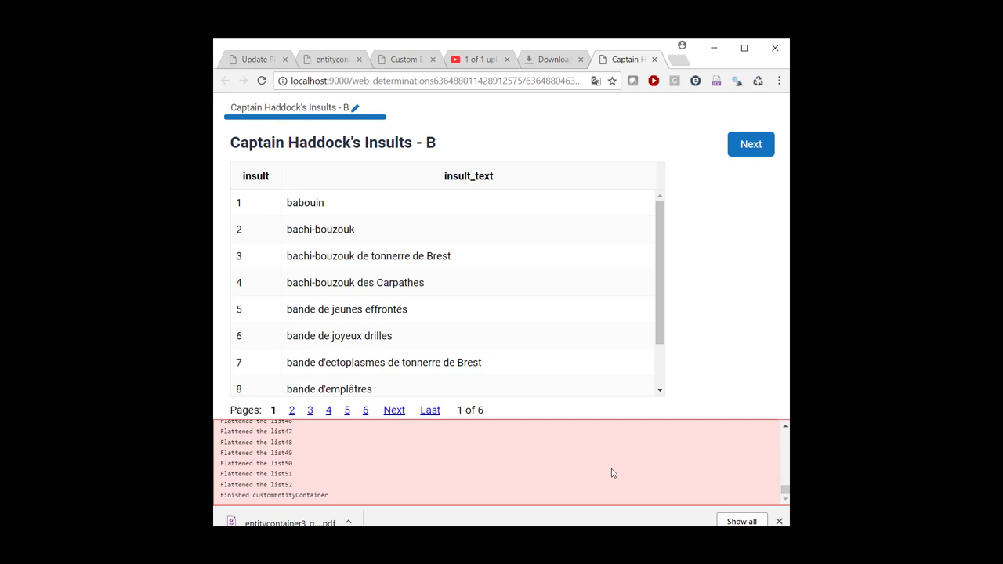
mouse_move(613, 462)
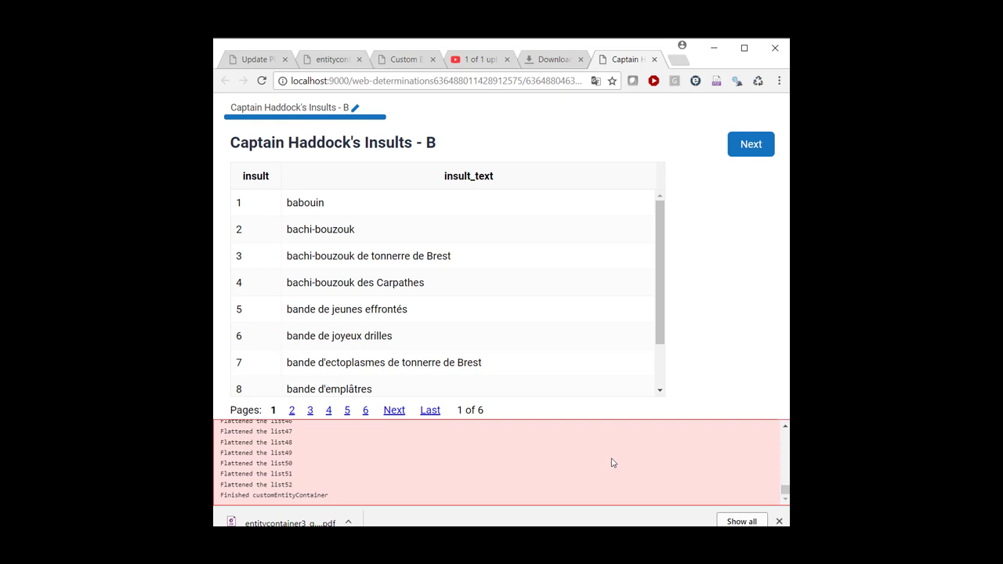
mouse_move(600, 468)
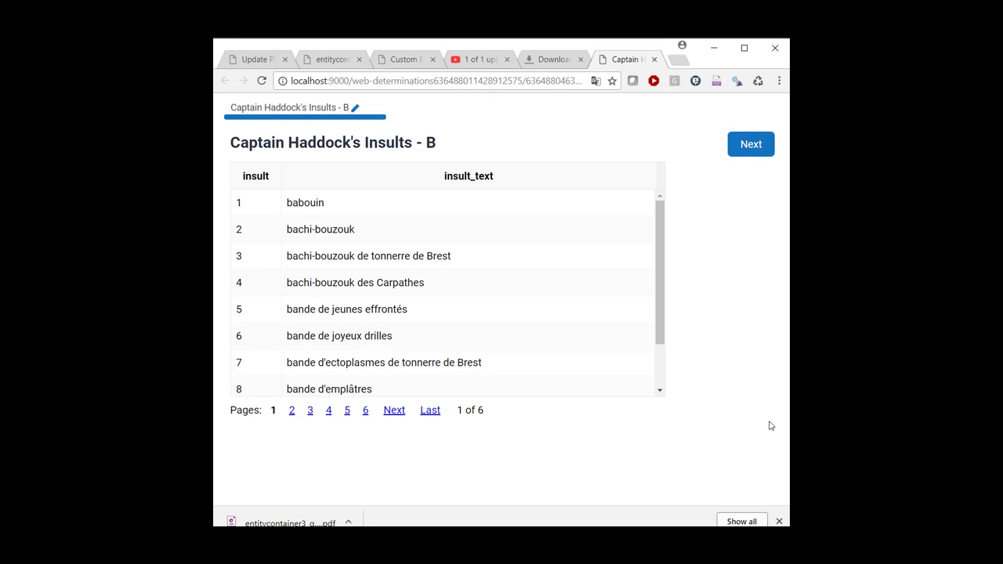
mouse_move(753, 434)
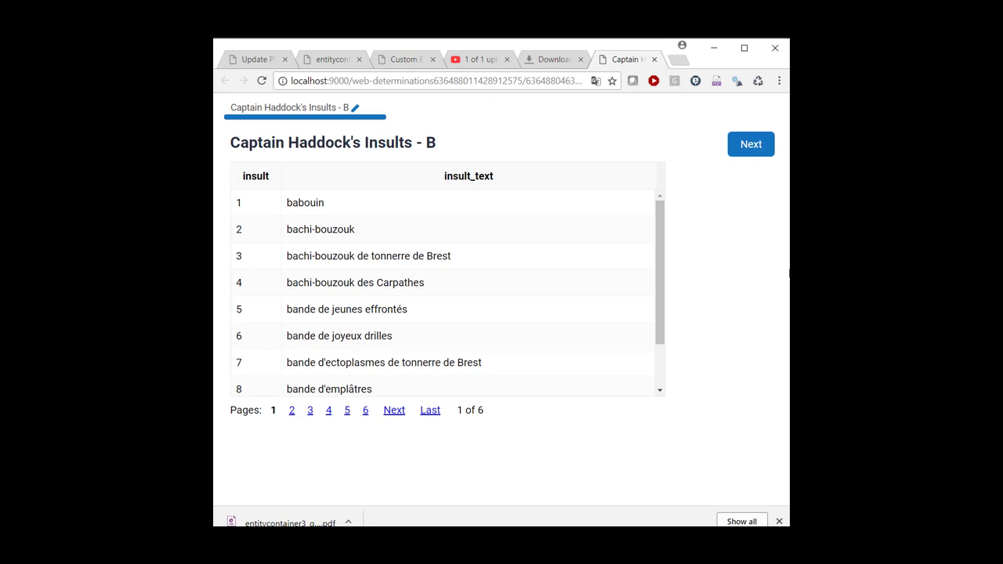
mouse_move(774, 334)
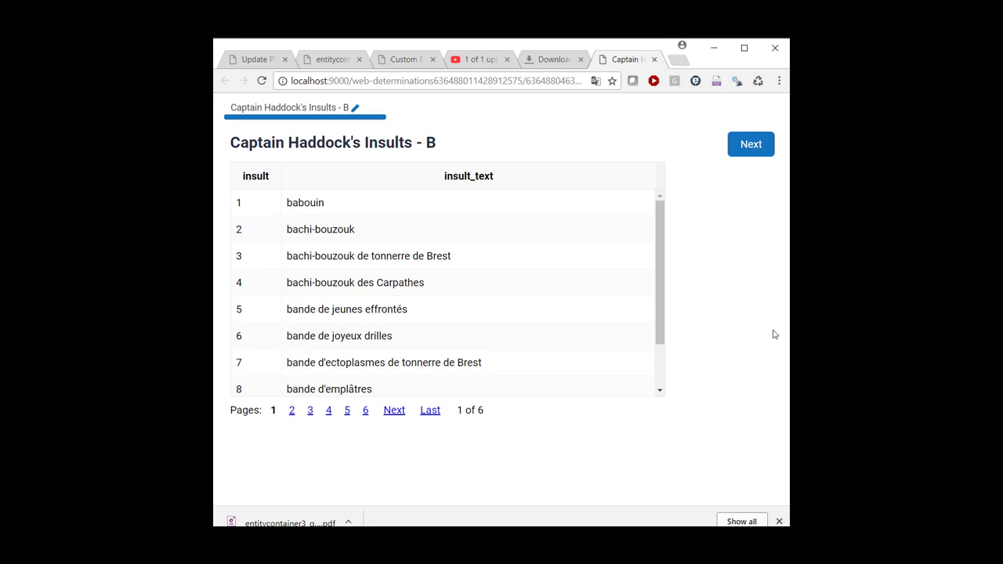
mouse_move(774, 506)
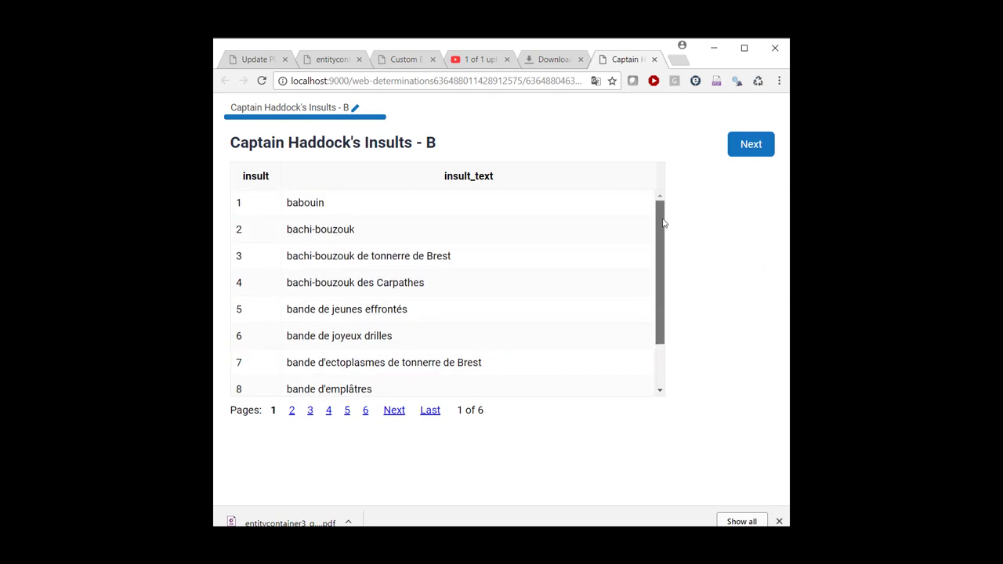
Page through insult grid pages 3, 4 and 5, then return to page 1.
scroll(down, 3)
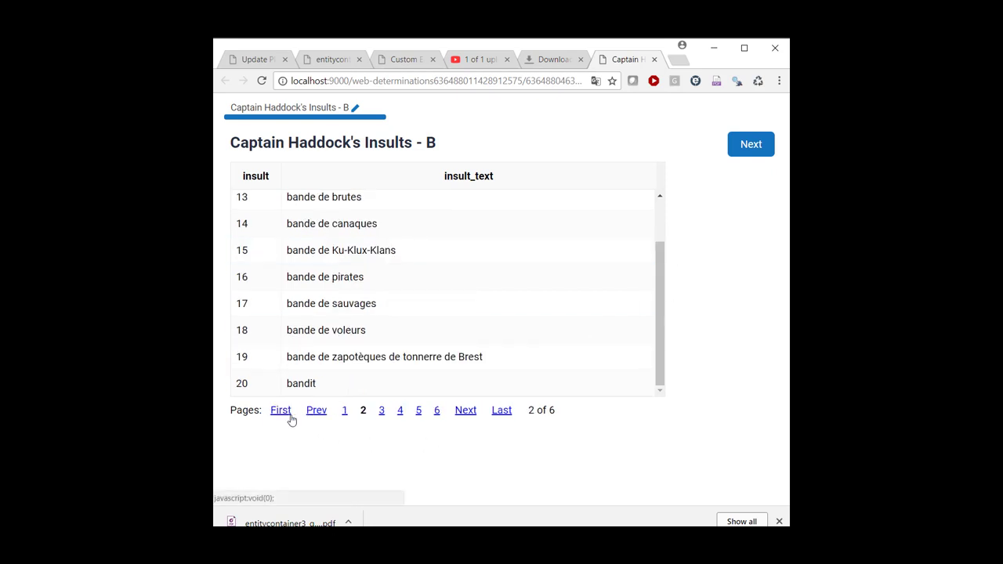
click(381, 410)
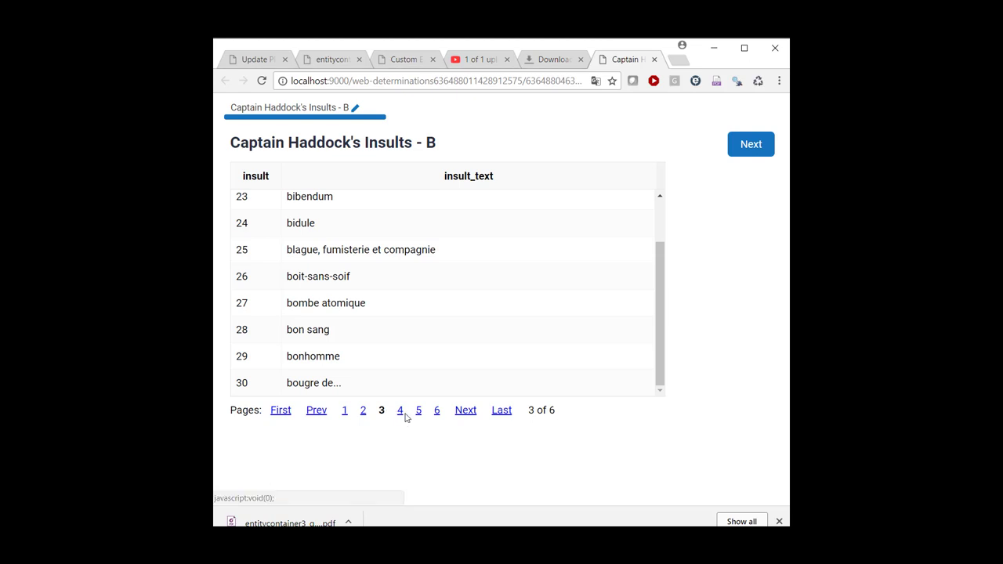
click(400, 410)
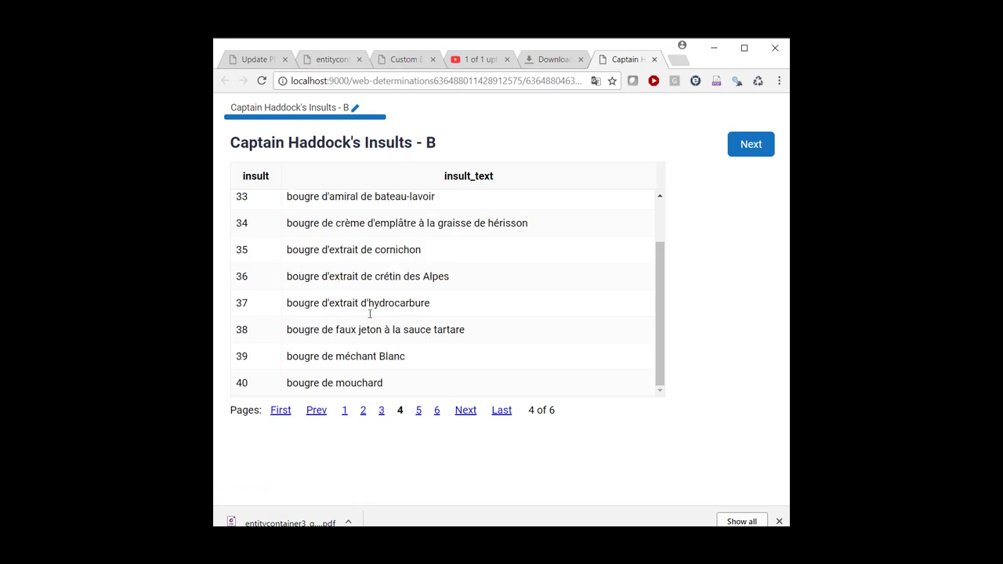
click(501, 410)
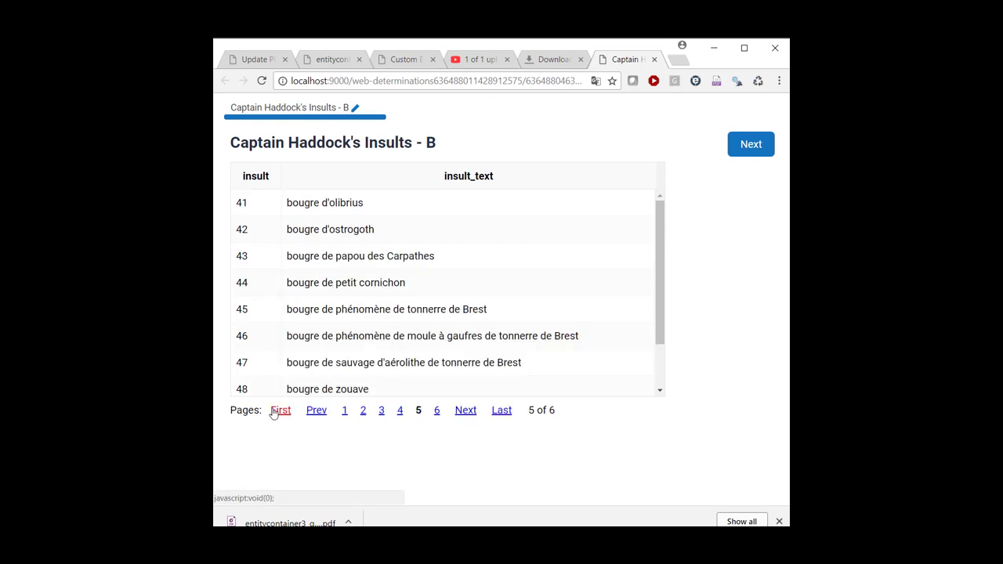
click(280, 410)
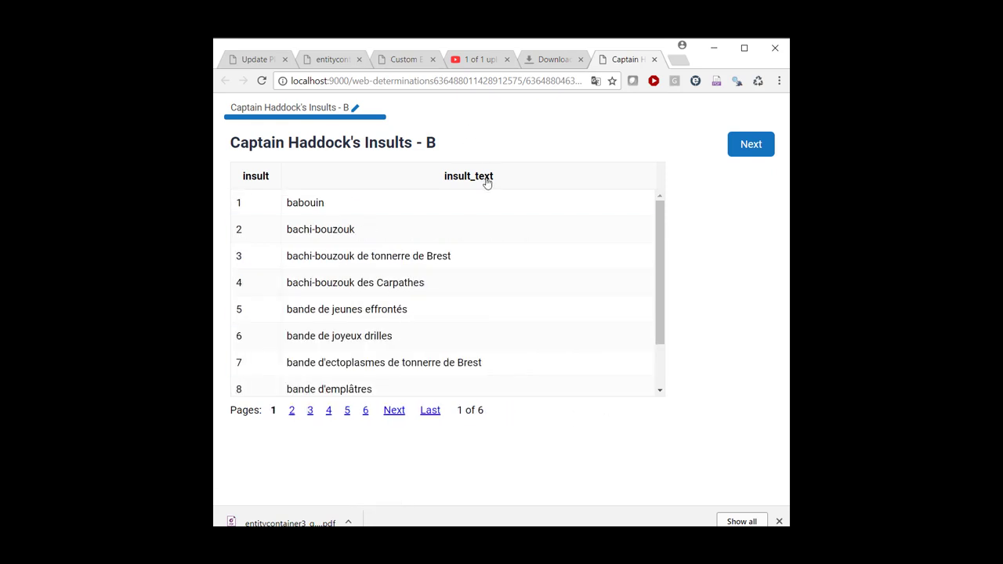
Sort the insults grid ascending by the insult_text column header.
click(256, 176)
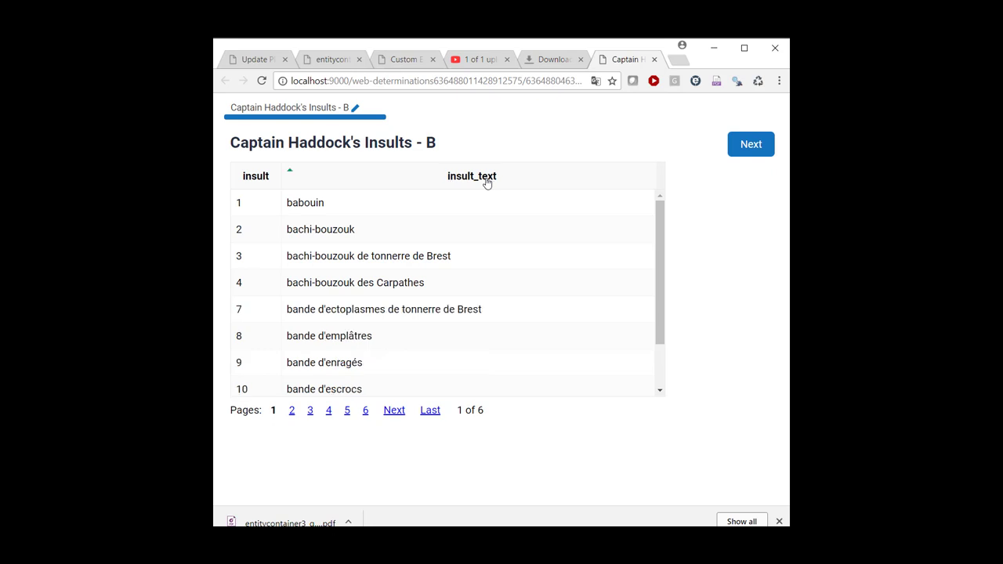
mouse_move(255, 176)
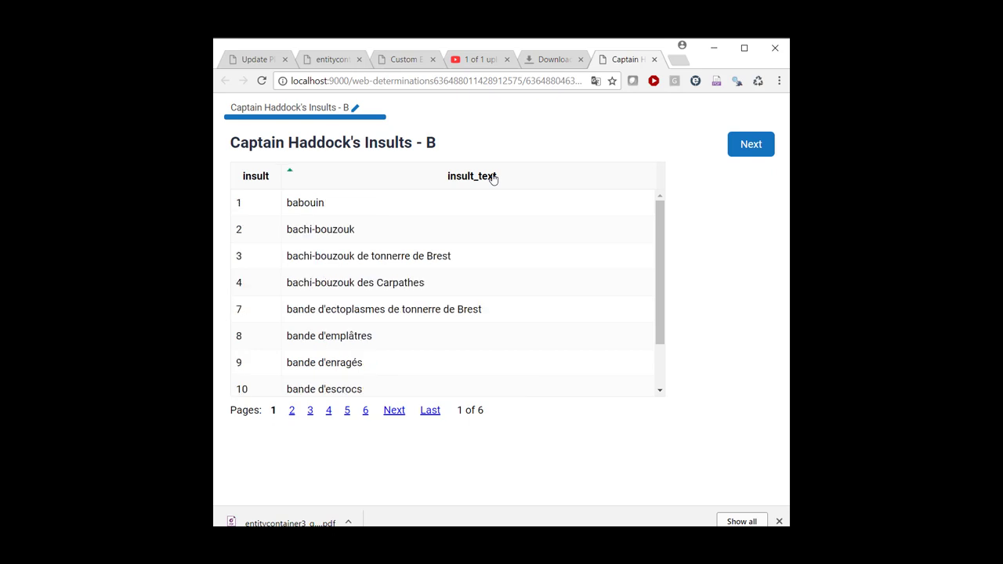
click(383, 309)
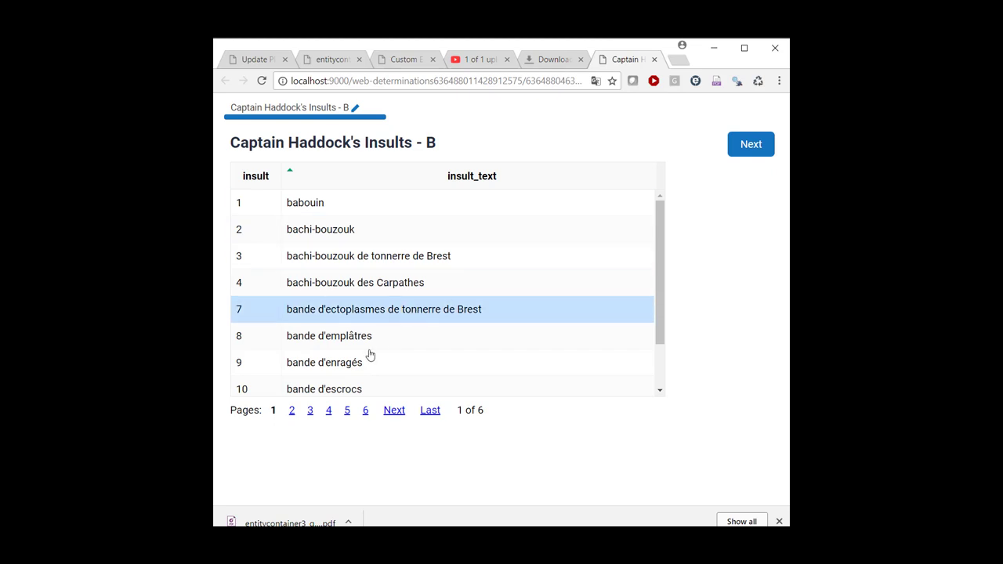
click(305, 202)
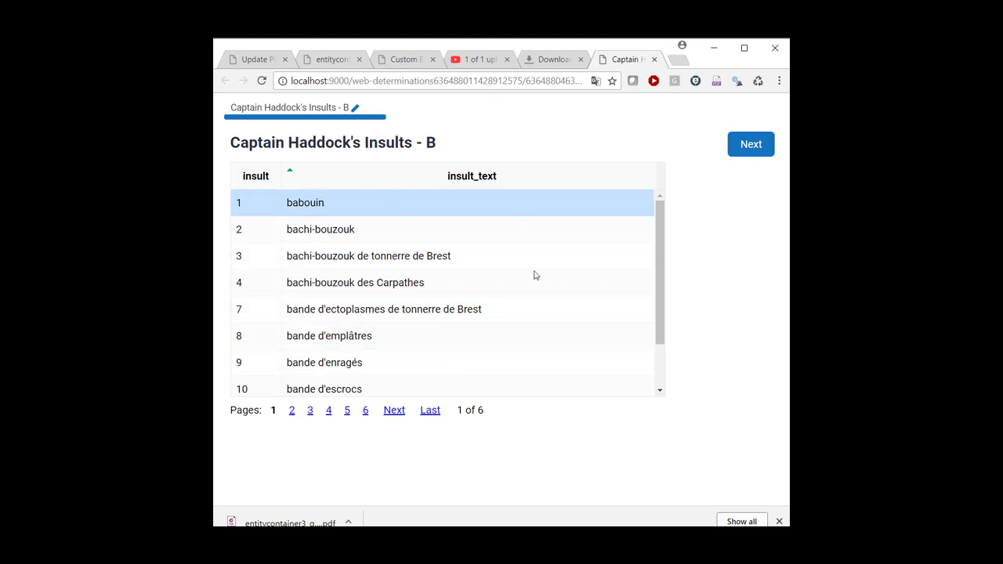
scroll(down, 3)
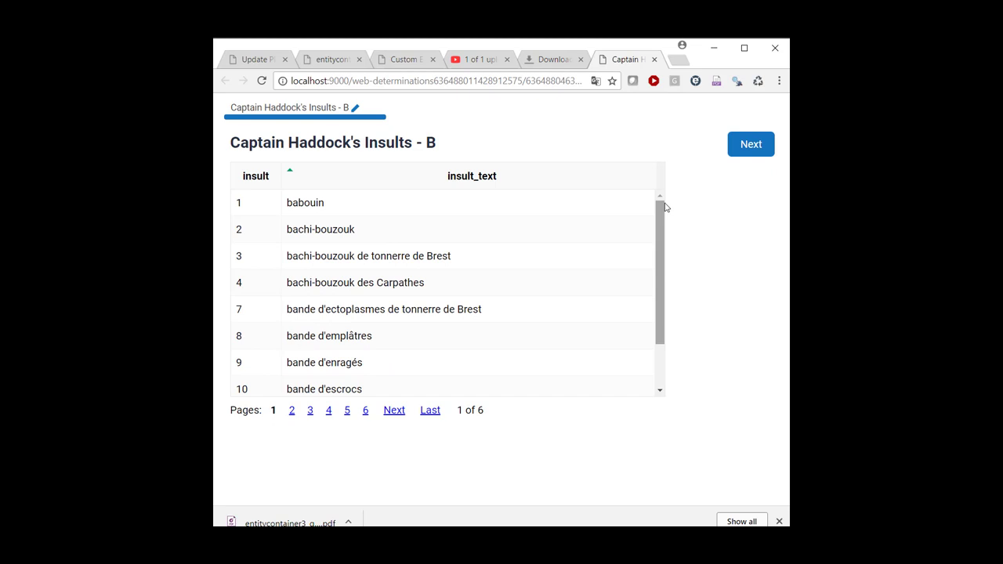
click(324, 362)
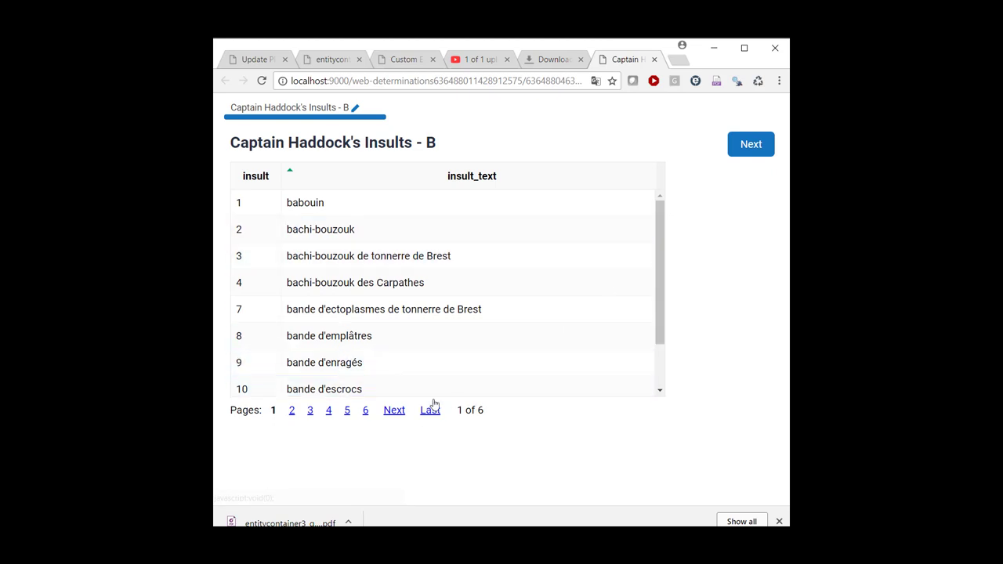
click(324, 362)
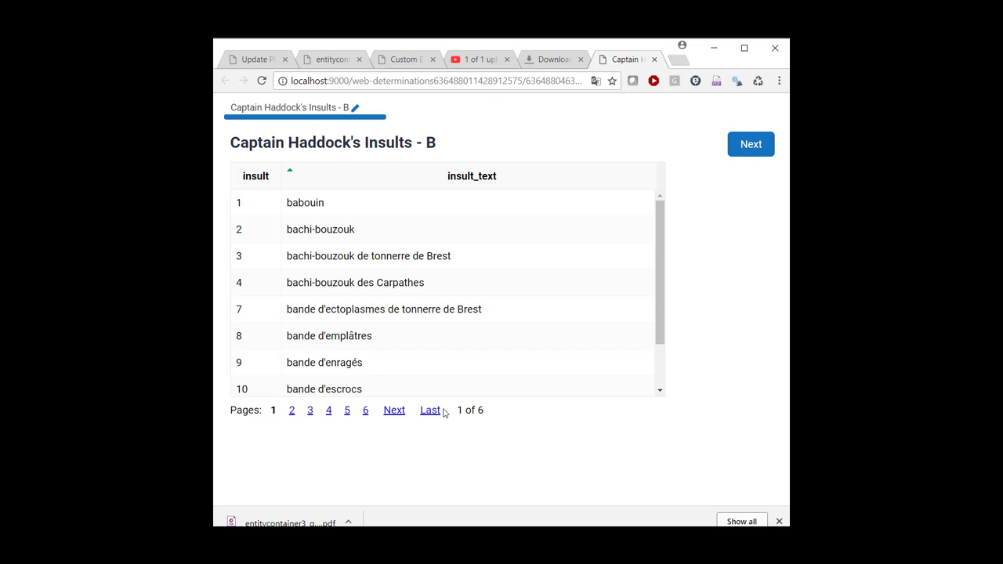
mouse_move(442, 413)
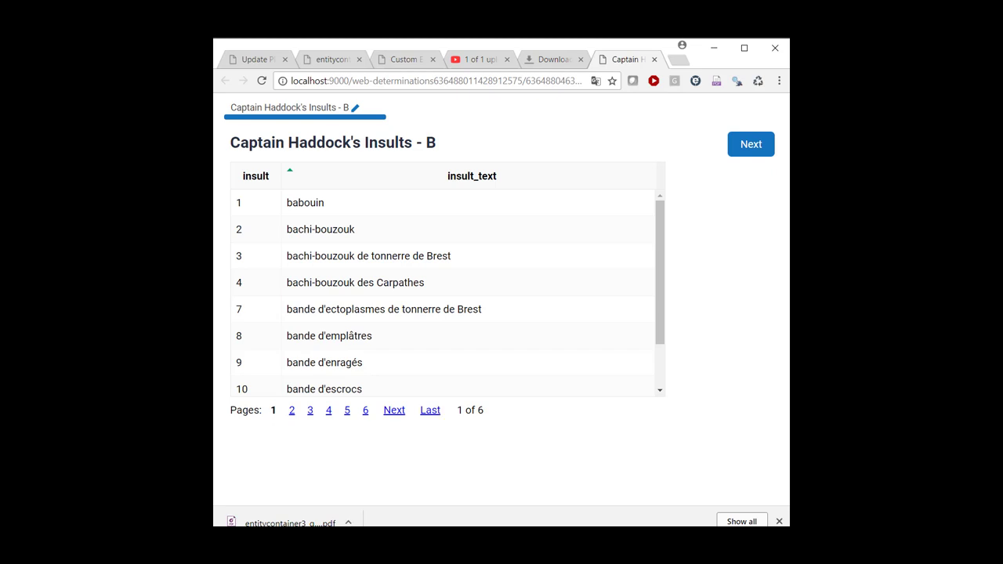